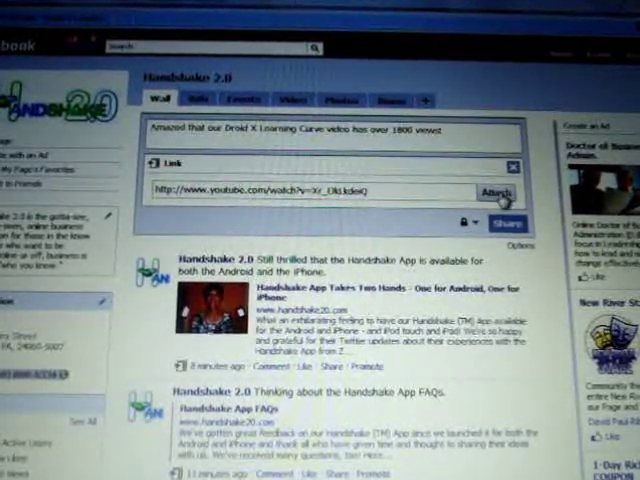
# Step: Attach the pasted YouTube URL so the Droid X Learning Curve video preview loads in the status post
pyautogui.click(504, 192)
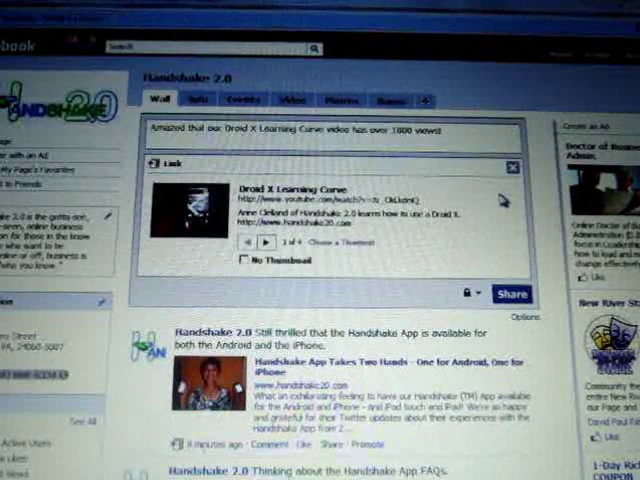